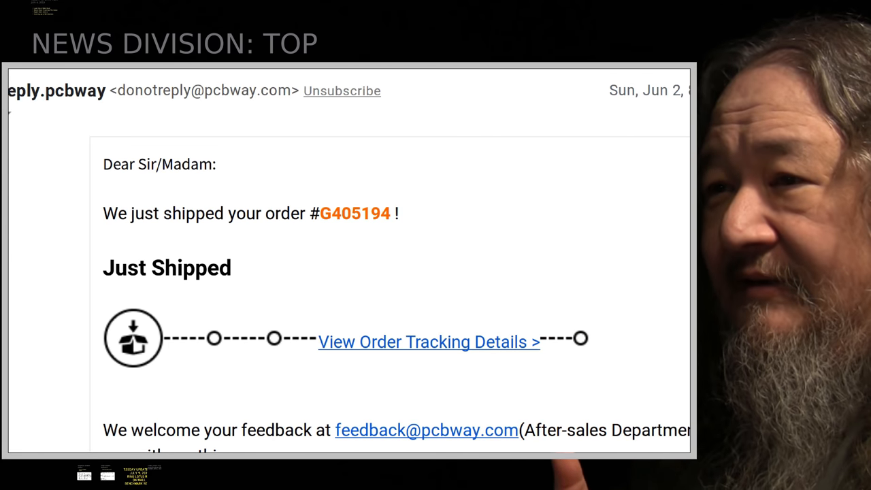
Step: Follow the system log in the shell with tail -f /var/log/syslog
click(427, 342)
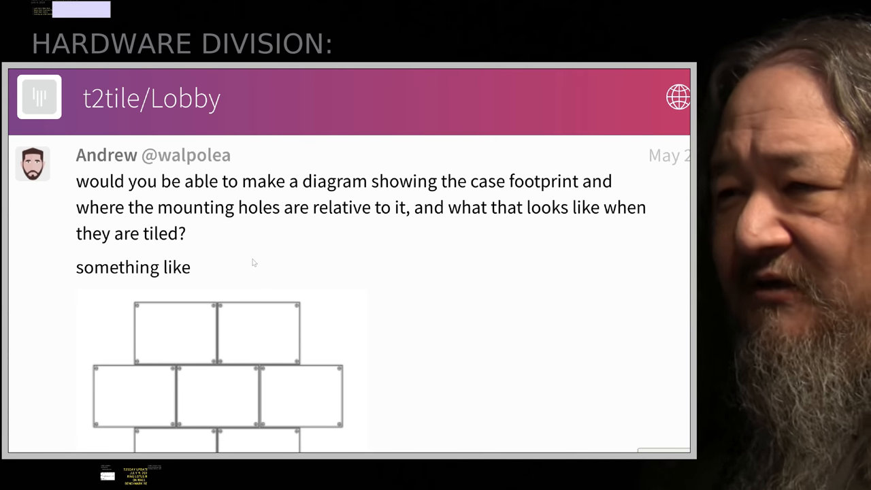
scroll(down, 3)
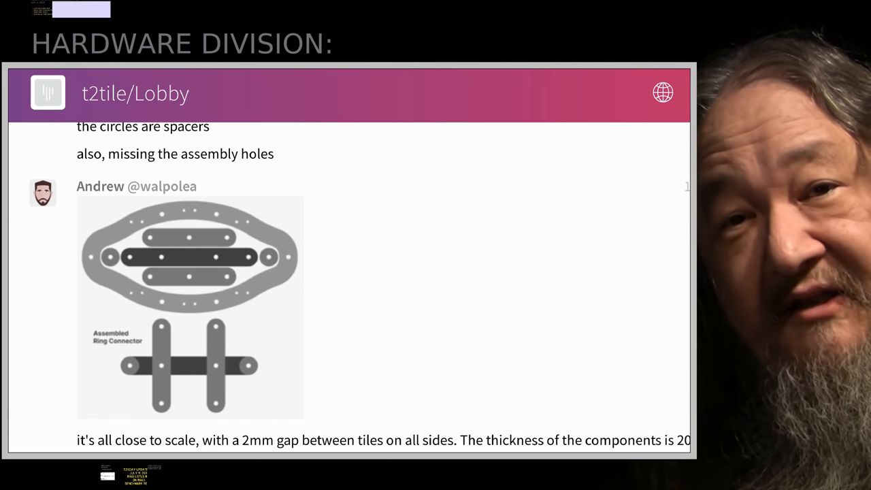
scroll(down, 3)
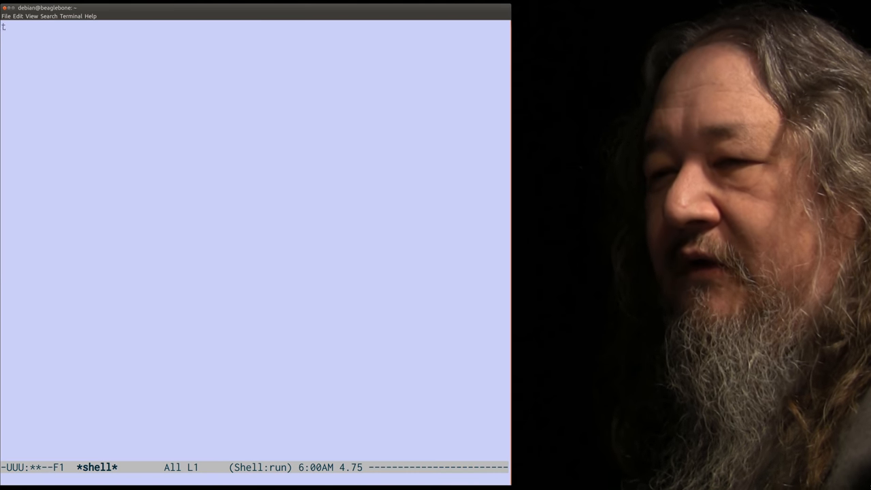
text(ail -f)
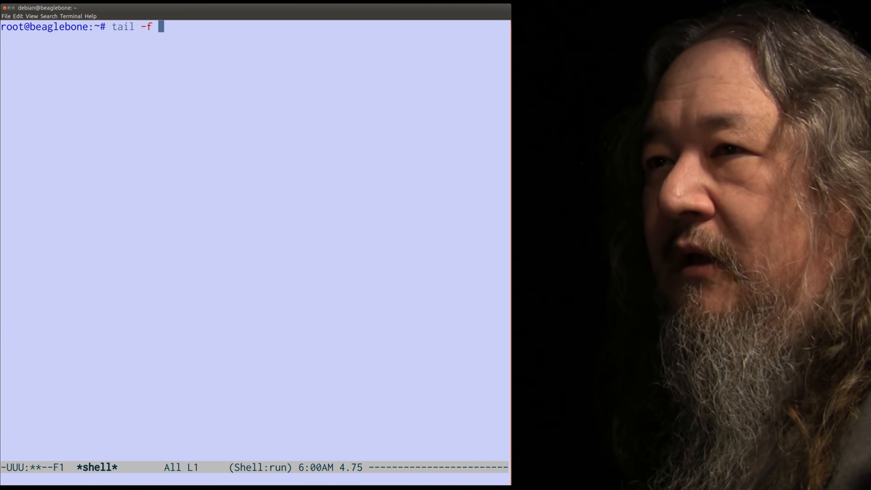
text(/var/log/syslog)
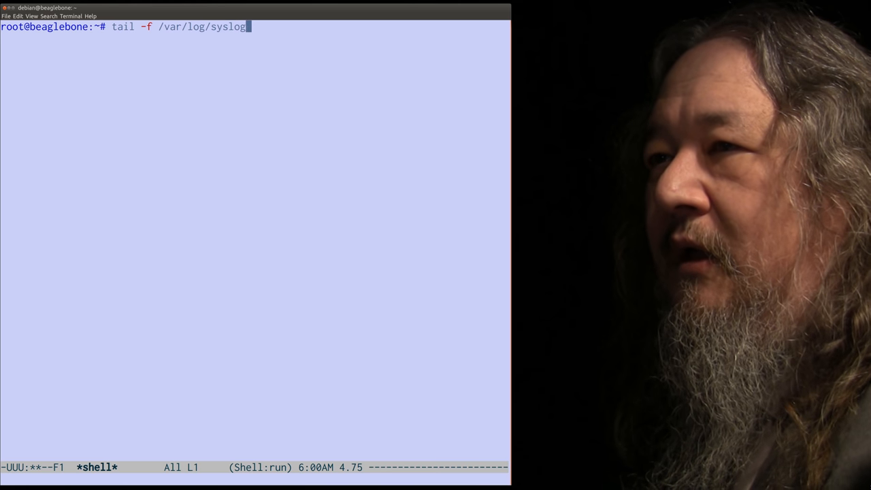
key(Return)
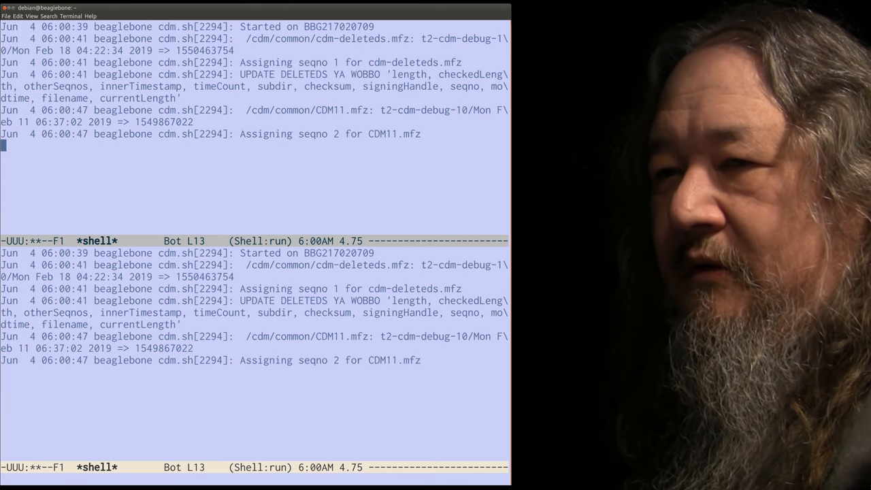
Step: Start a find-file prompt and change its path from /cdm/c to /home/
key(ctrl+x ctrl+f)
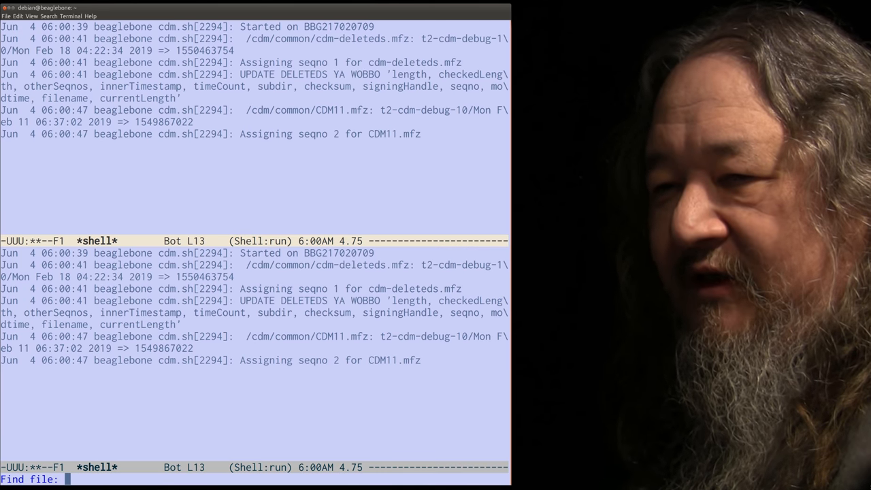
text(/)
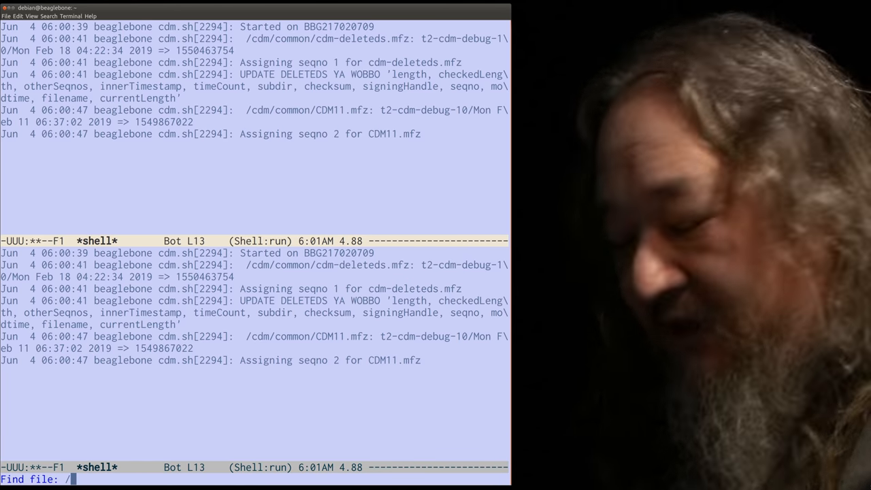
text(cdm/common)
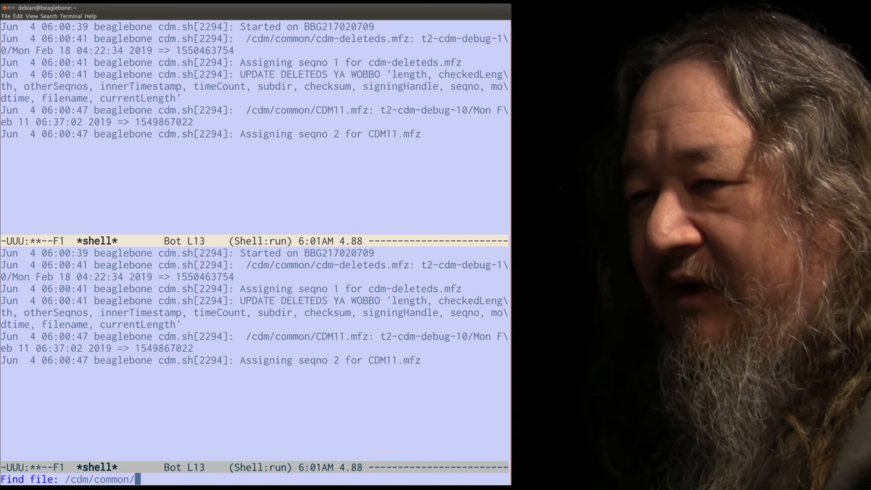
text(/h)
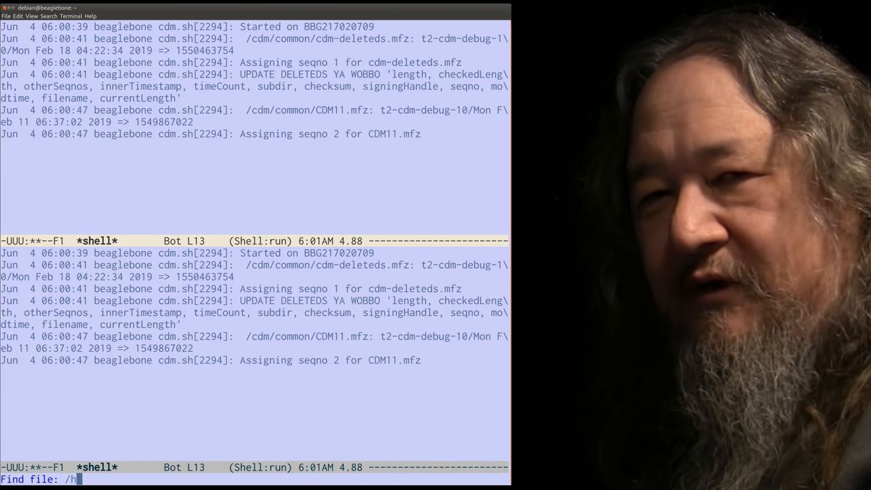
text(ome/)
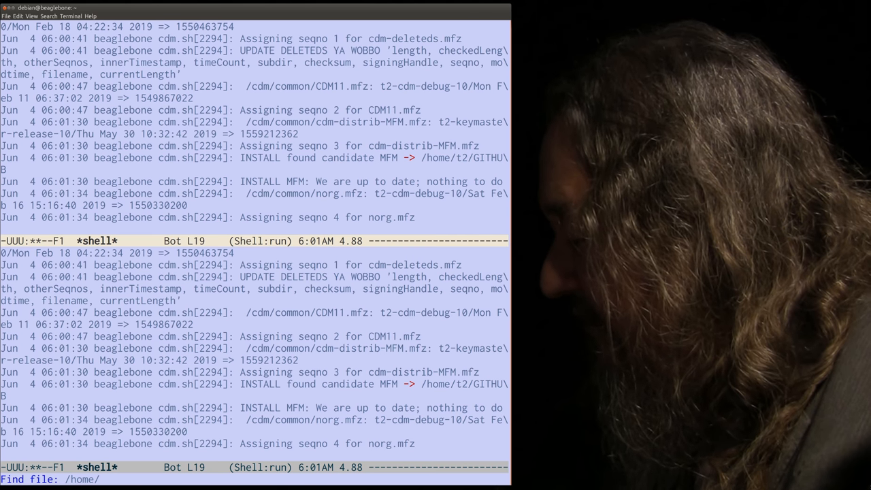
scroll(down, 3)
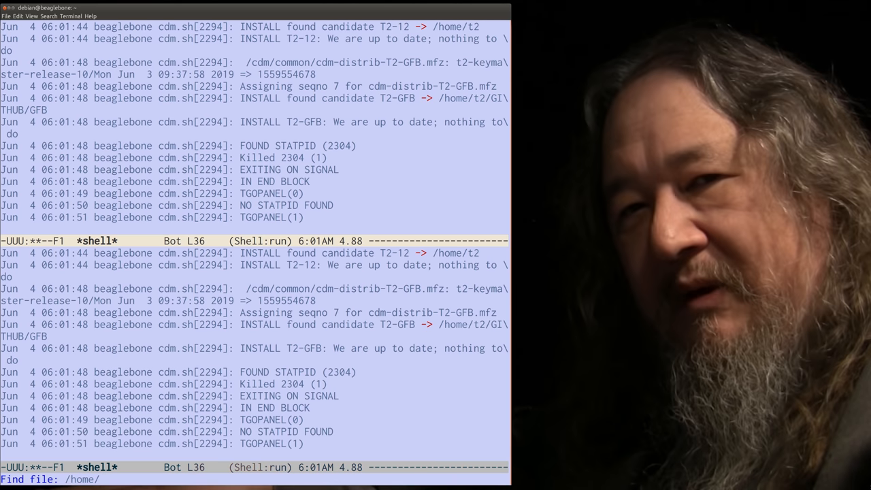
scroll(down, 3)
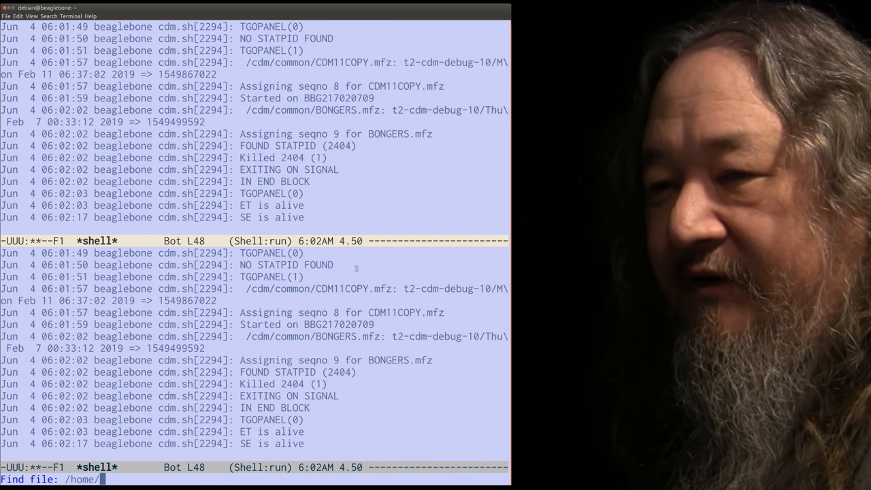
Step: Open the stat script at /home/t2/GITHUB/GFB/T2-GFB/stat
text(t2)
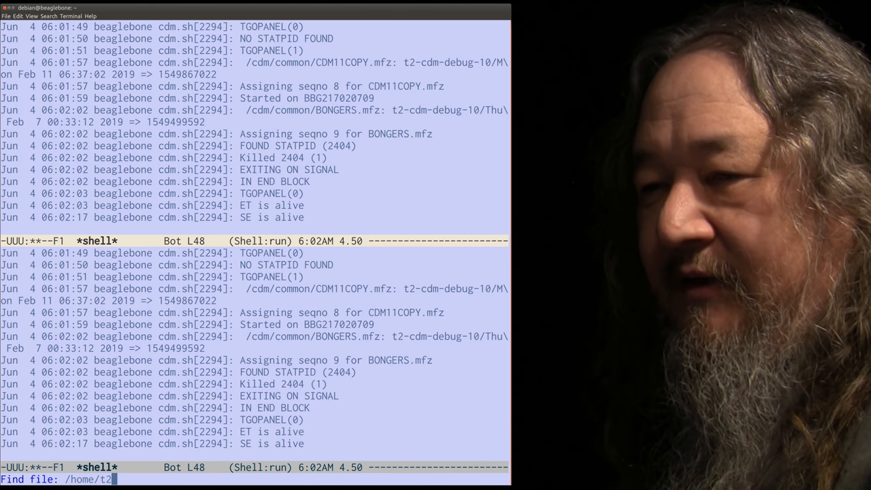
text(/G)
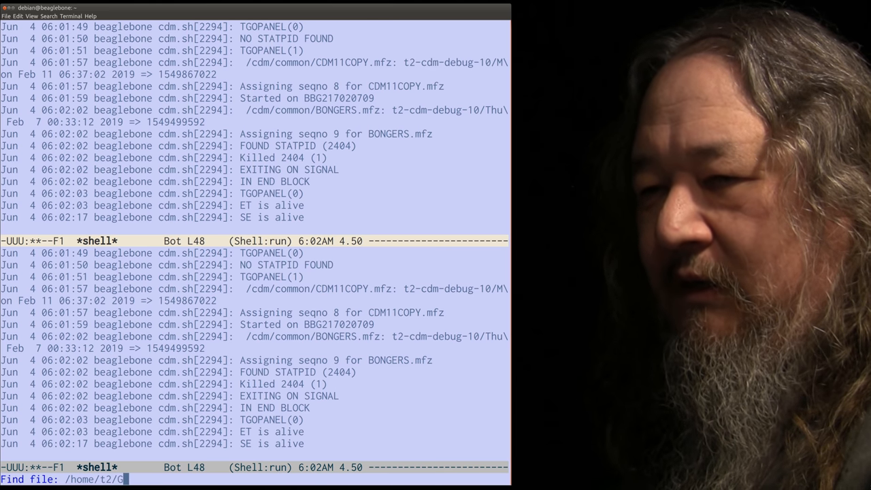
text(ITHUB/G)
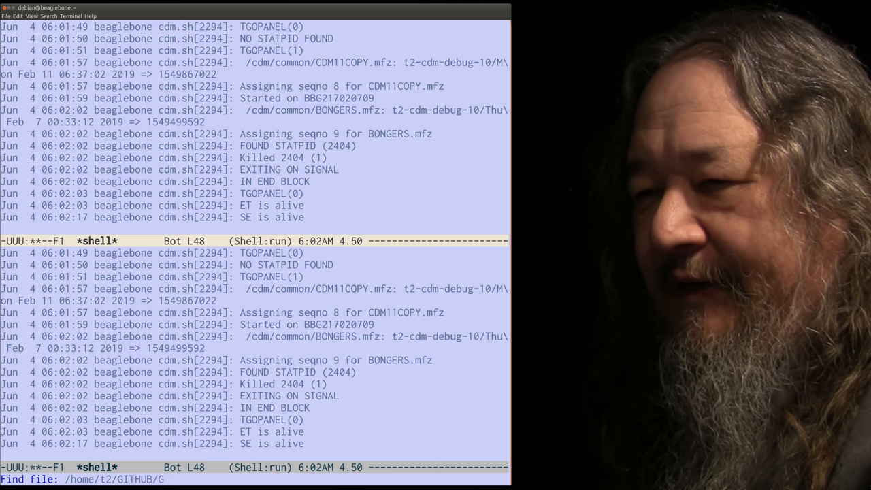
text(FB/T2-GFB)
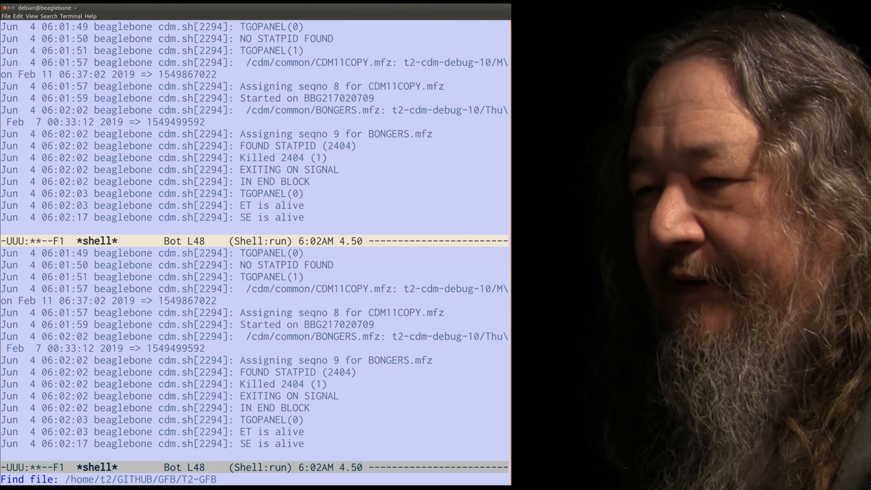
text(stat)
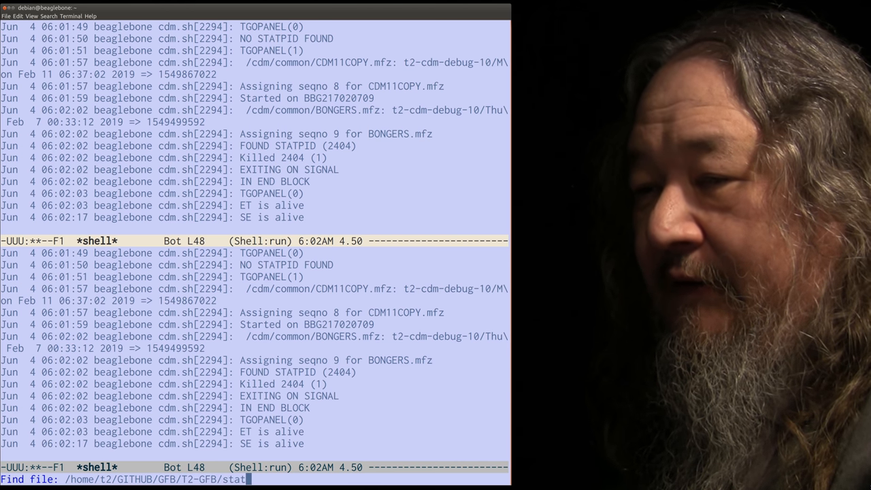
key(Return)
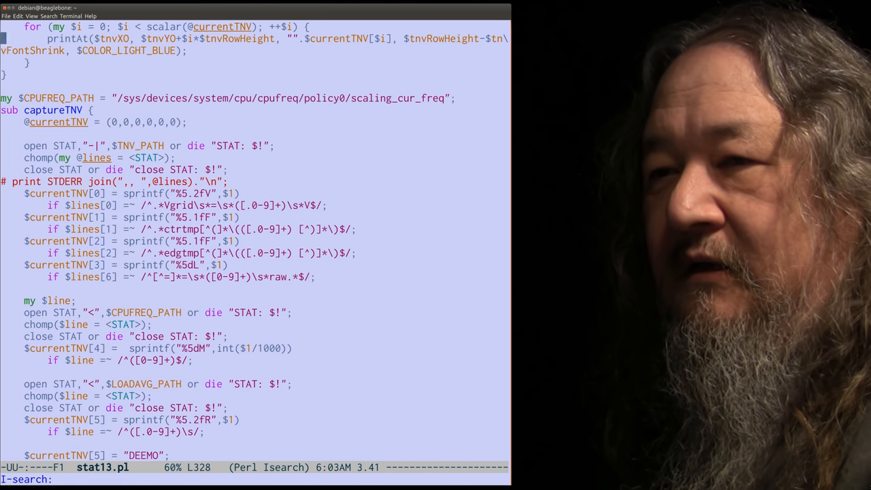
Step: Search stat13.pl for "capture" to reach the captureTNV subroutine
text(capture)
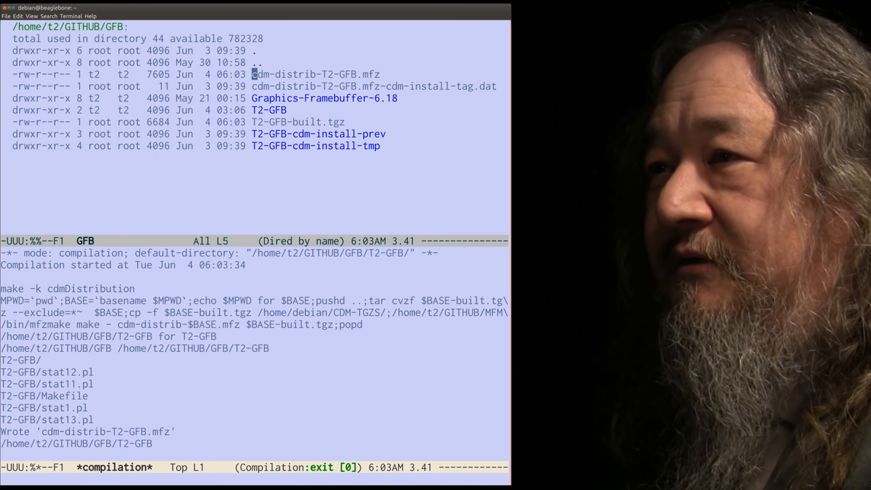
Step: Compile with make cdmDistribution to produce cdm-distrib-T2-GFB.mfz
key(C)
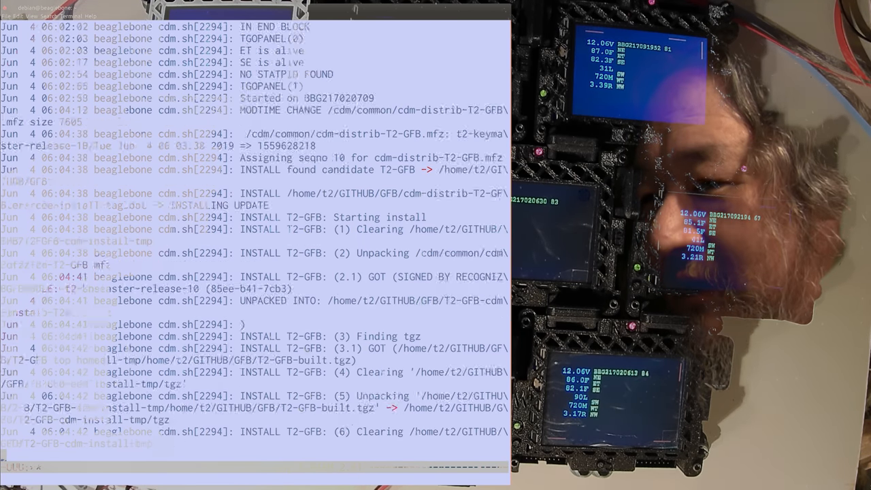
Step: Scroll the shell log through the INSTALL T2-GFB steps
scroll(down, 3)
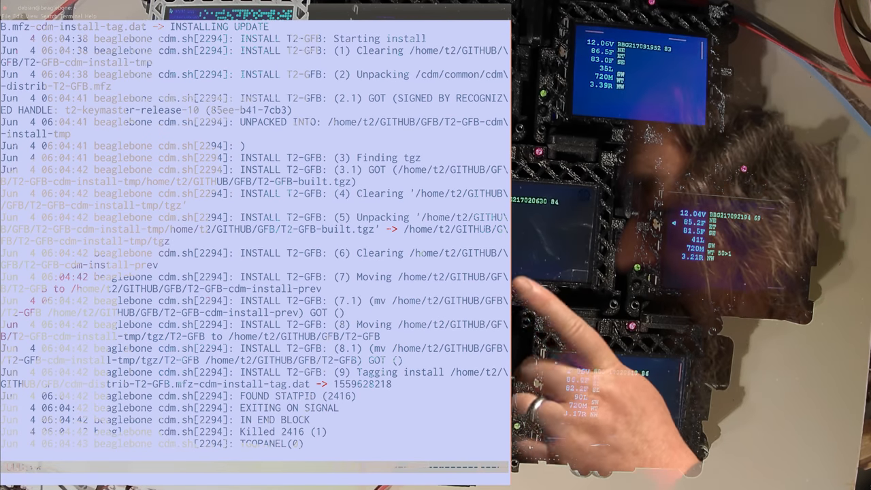
scroll(down, 3)
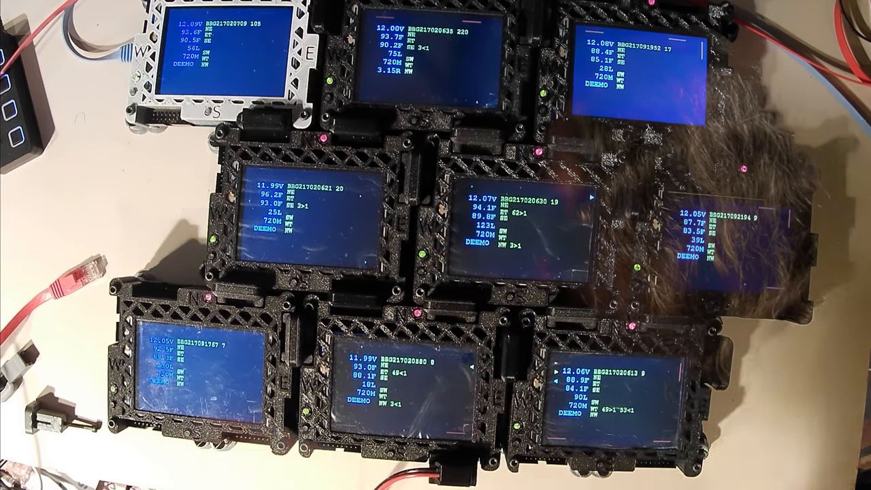
Step: Tap the top tile to switch it to the updated DEMO display
click(422, 75)
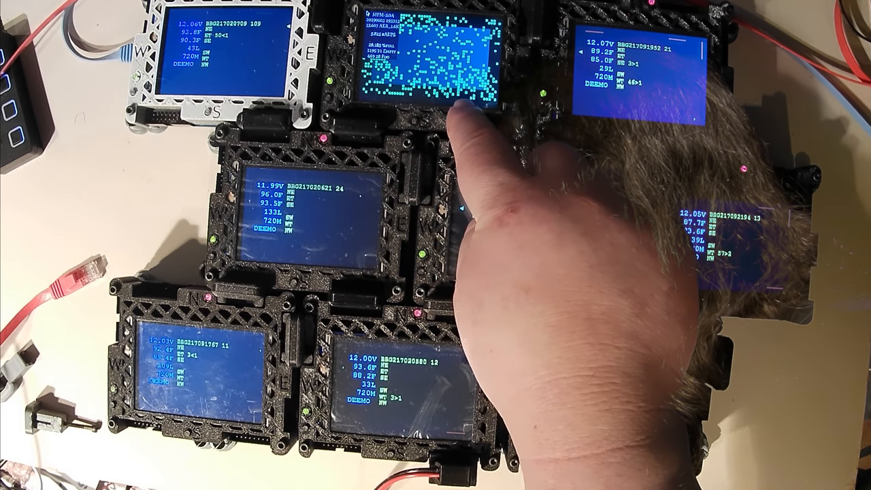